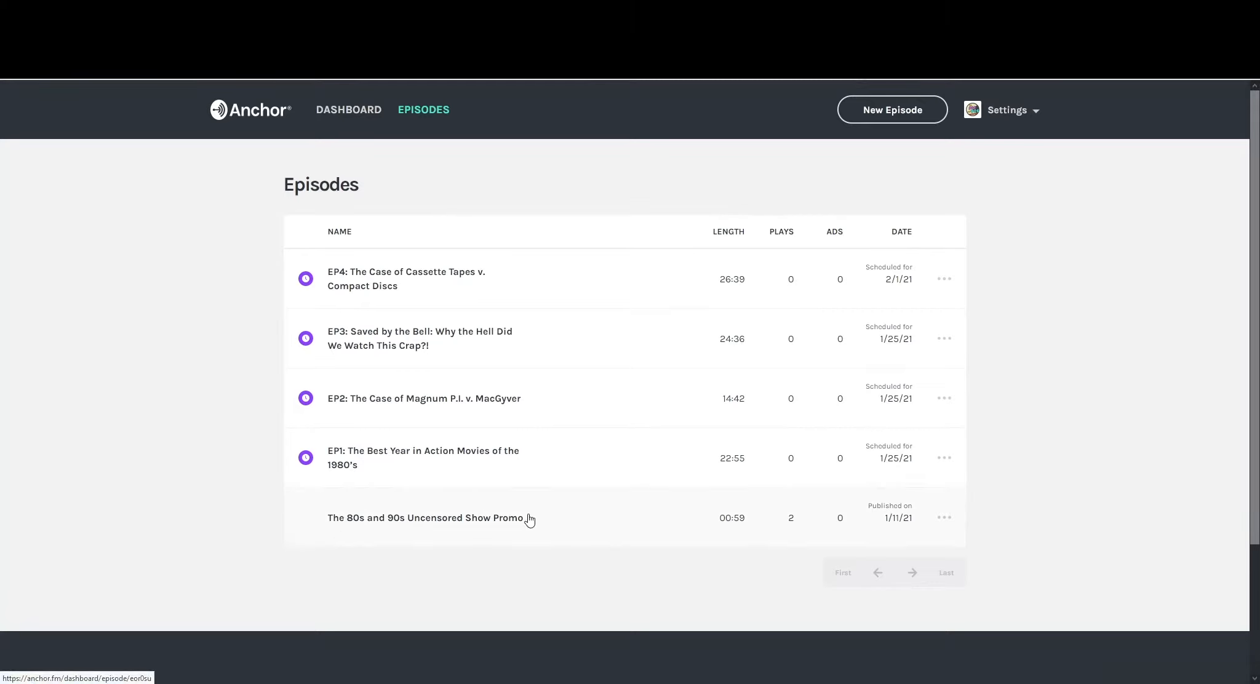
mouse_move(945, 517)
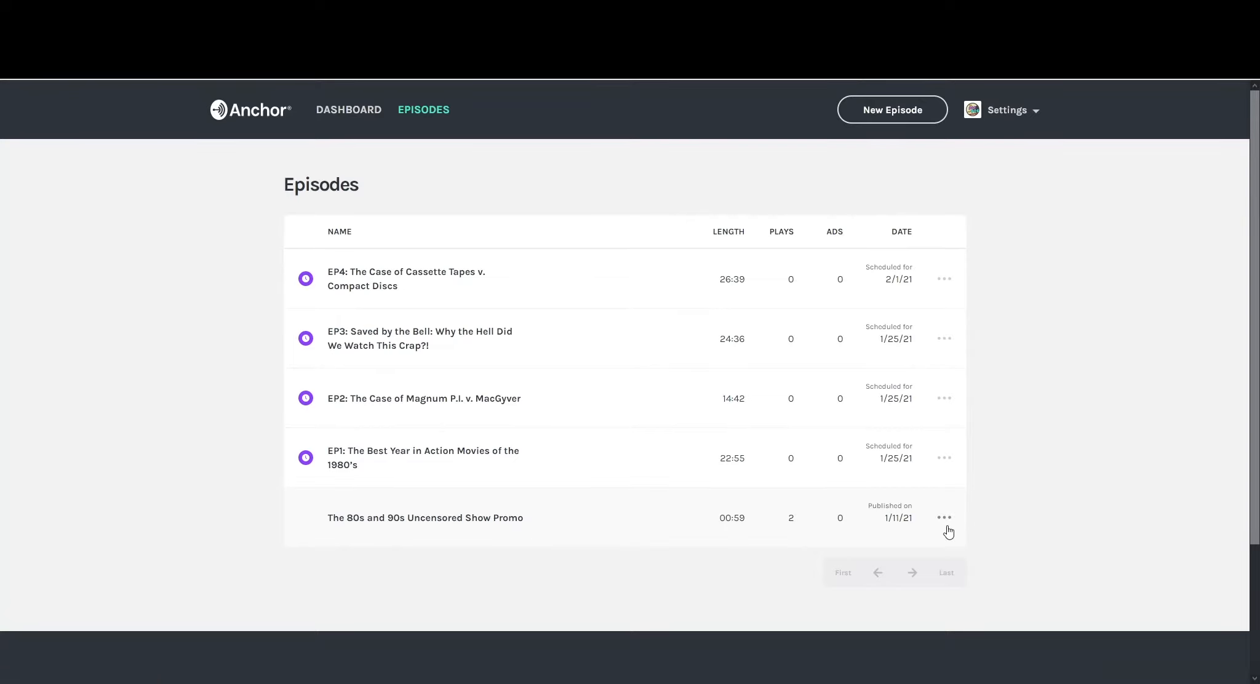
mouse_move(946, 533)
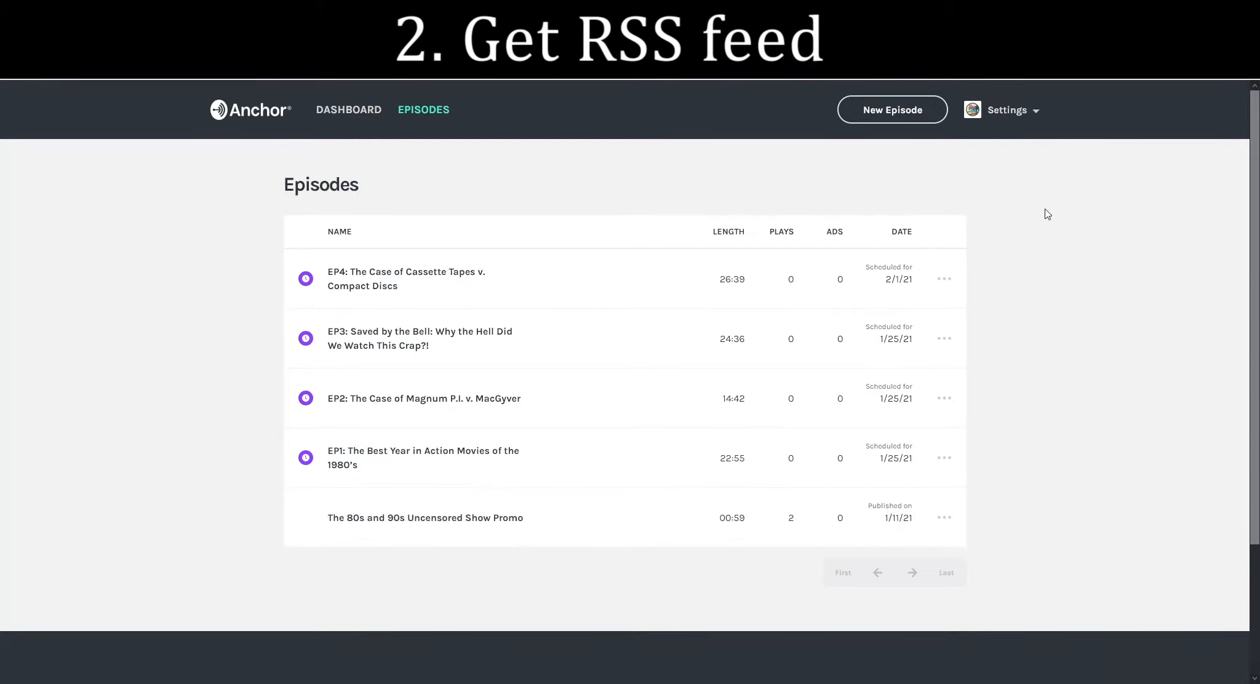
mouse_move(1045, 204)
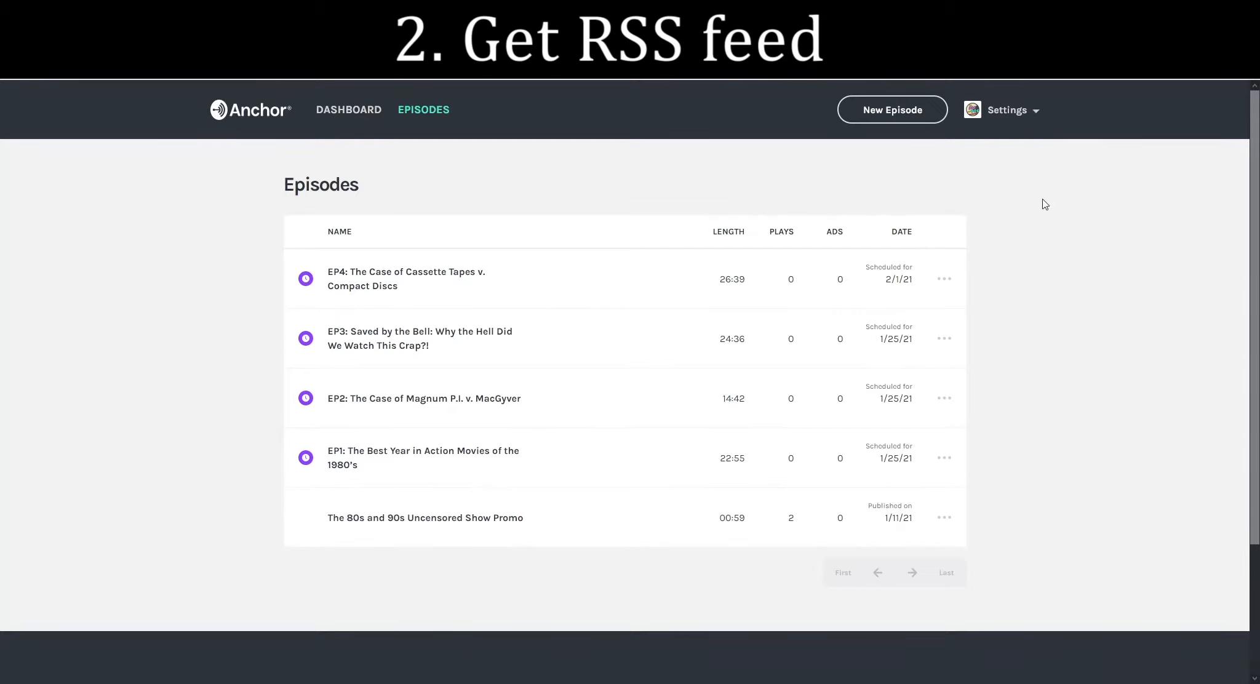
Go to the Distribution page from the Settings menu to see the RSS feed link
click(1002, 111)
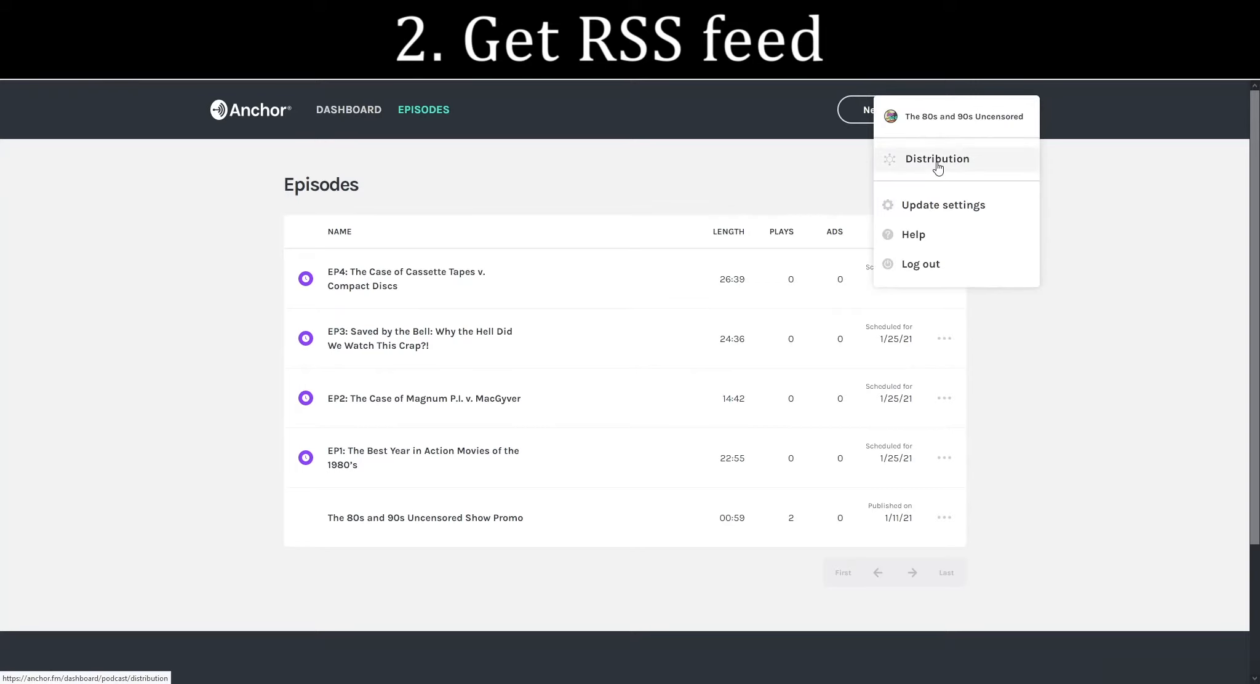
click(935, 158)
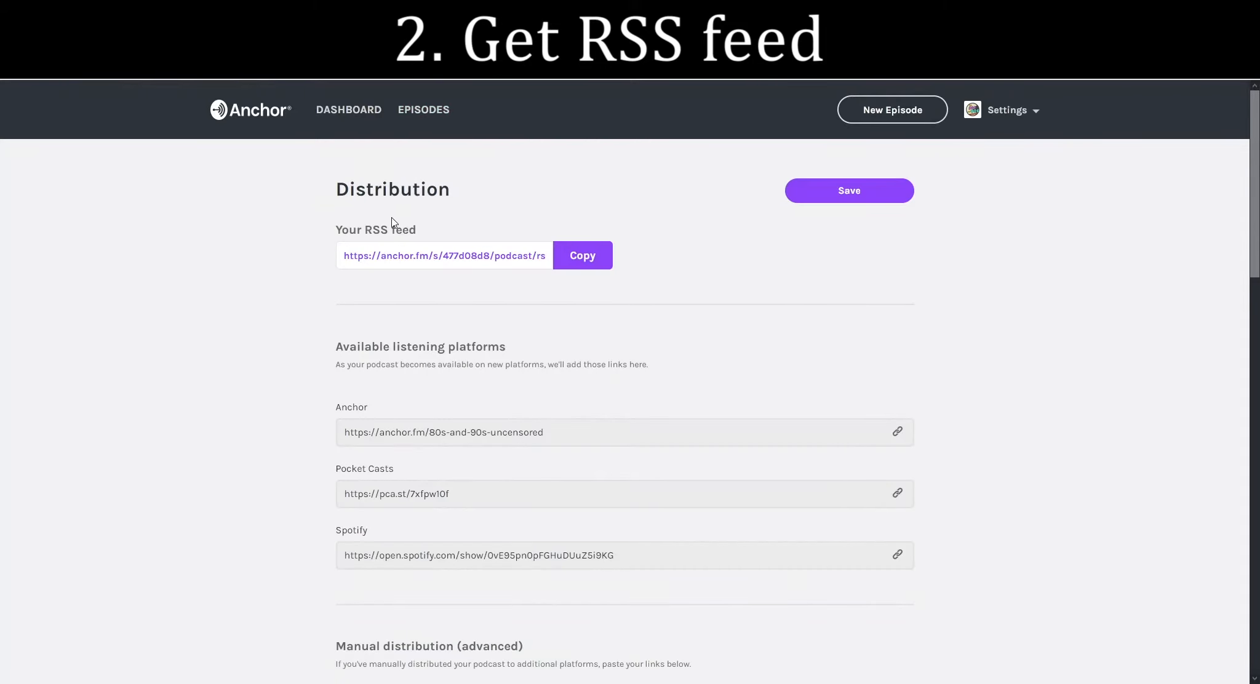
mouse_move(302, 265)
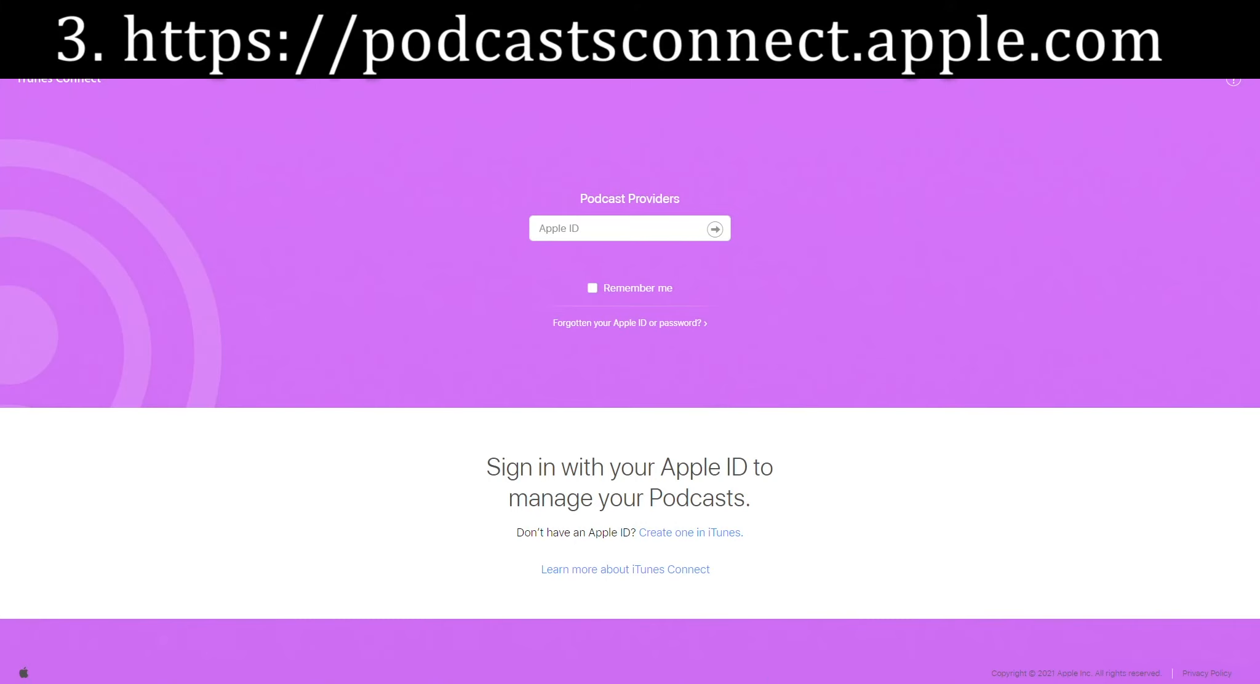
mouse_move(476, 333)
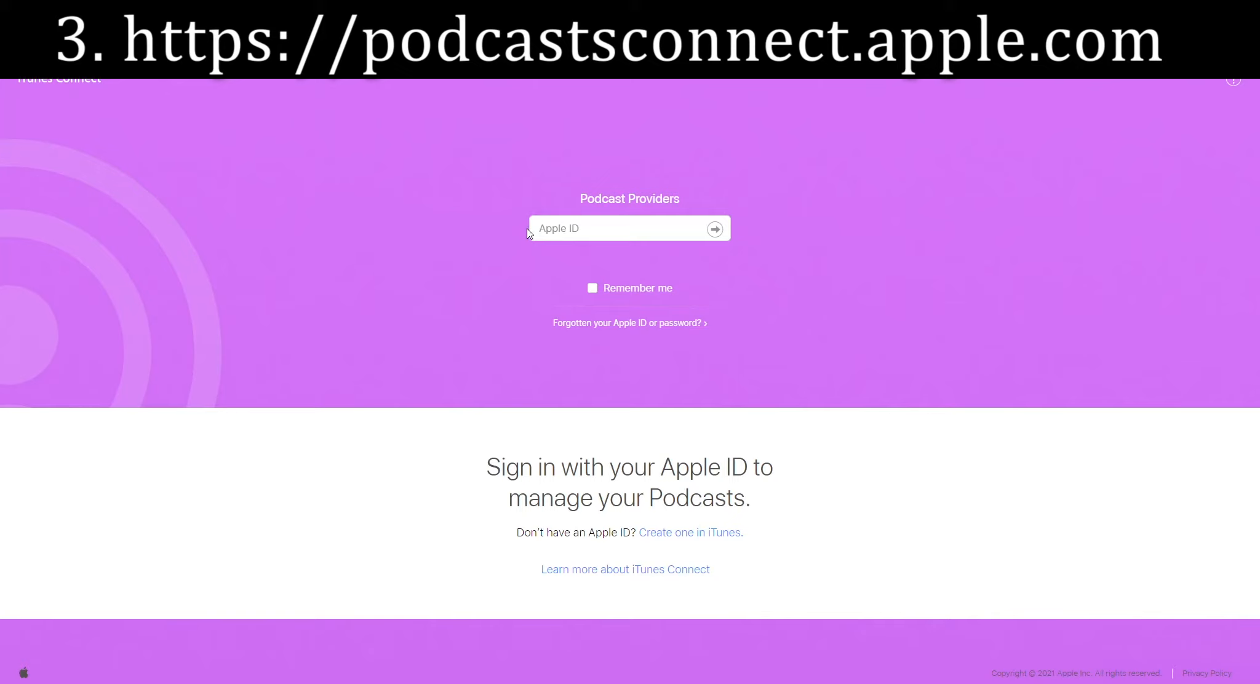
Begin signing in to Podcasts Connect by entering the Apple ID
click(714, 229)
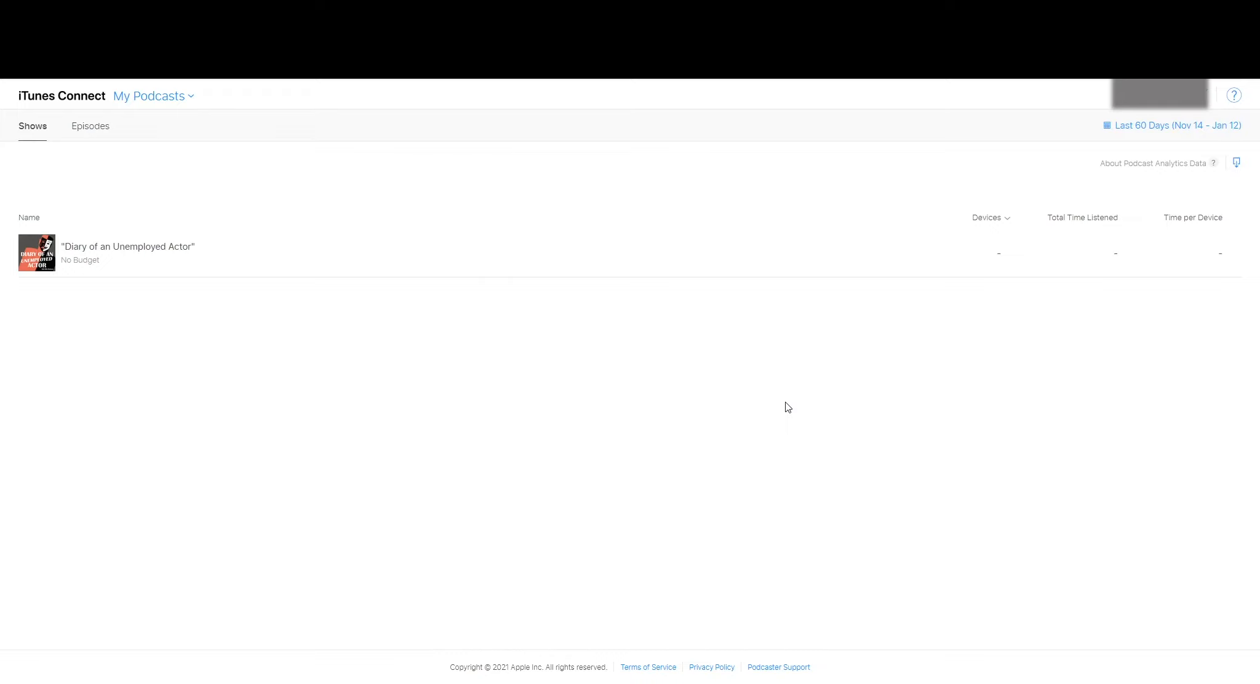
mouse_move(251, 315)
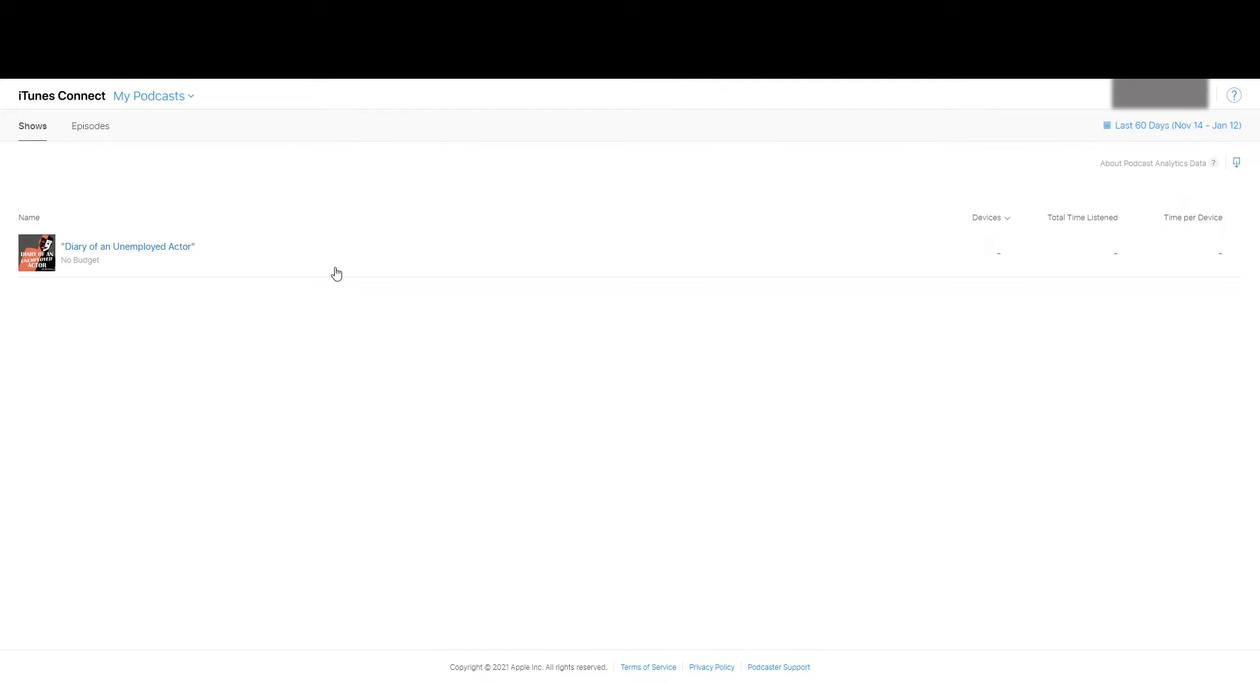
Switch to the My Podcasts overview from the header section menu
click(149, 96)
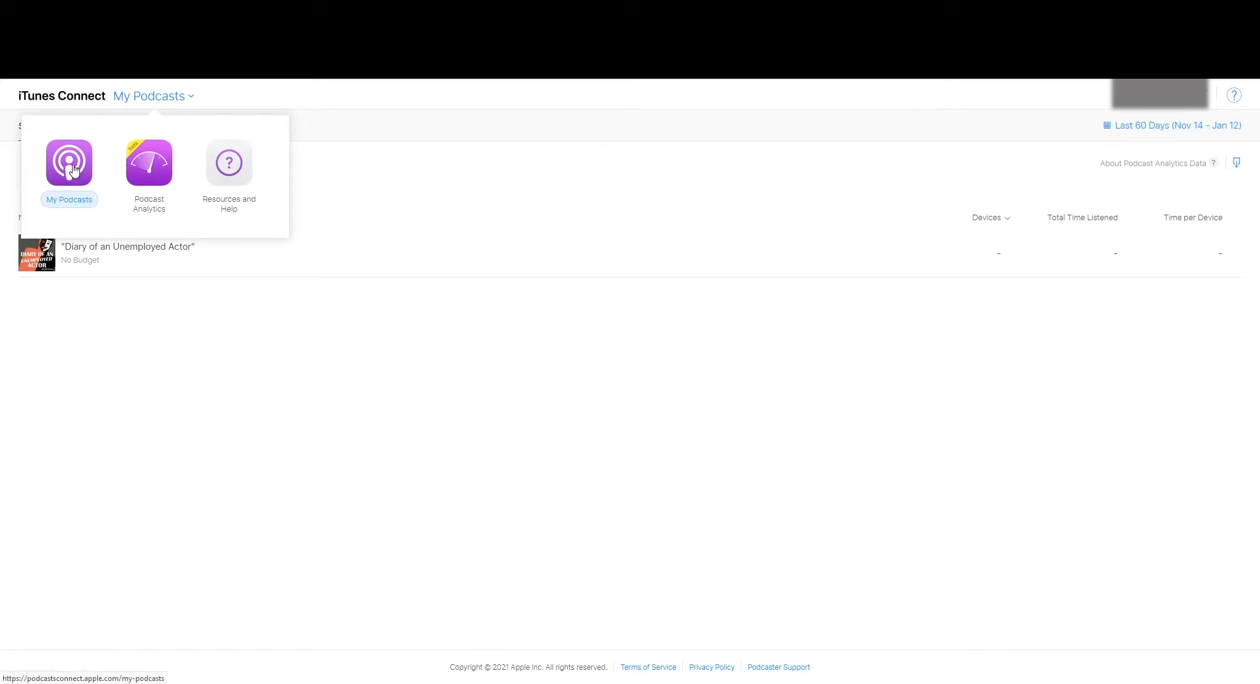
click(69, 163)
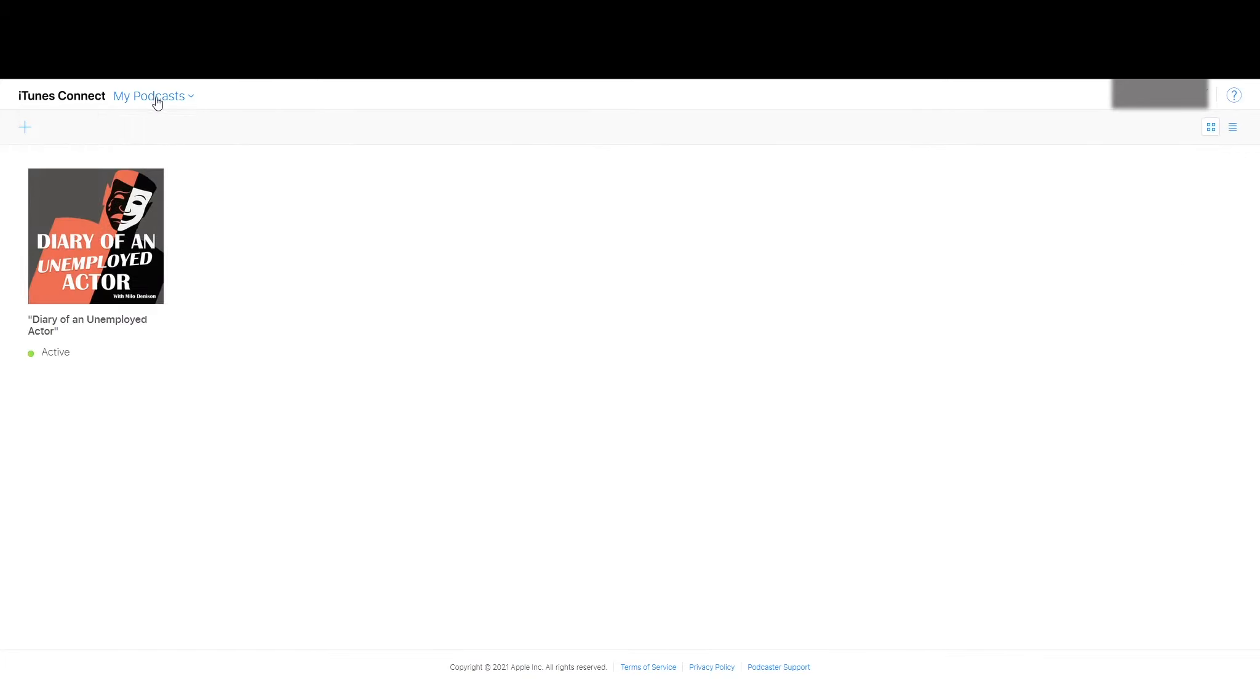
mouse_move(282, 298)
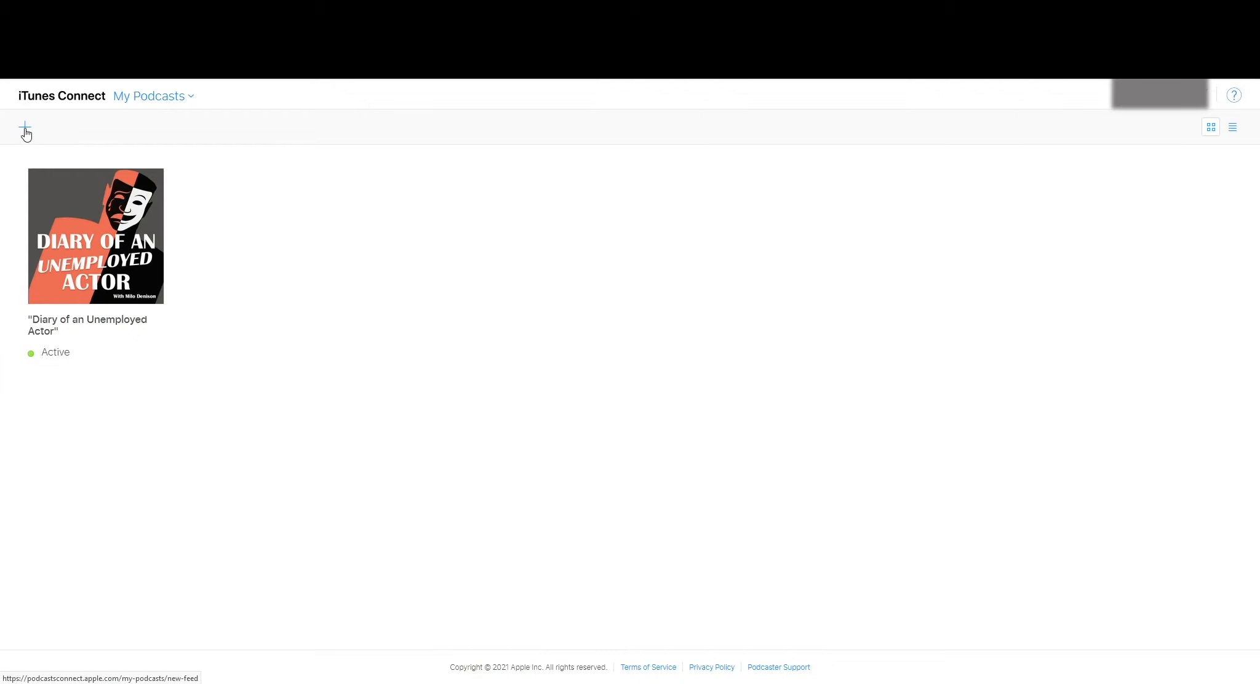
click(24, 131)
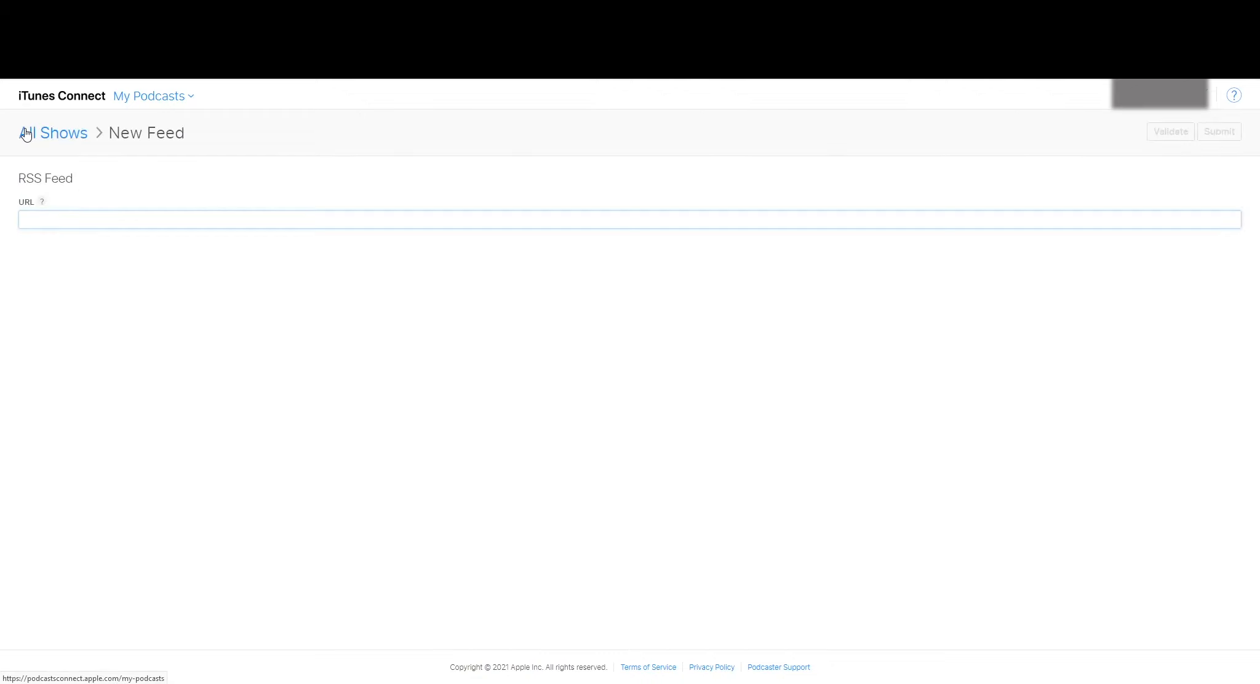
text(https://anchor.fm/s/477d08d8/podcast/rss)
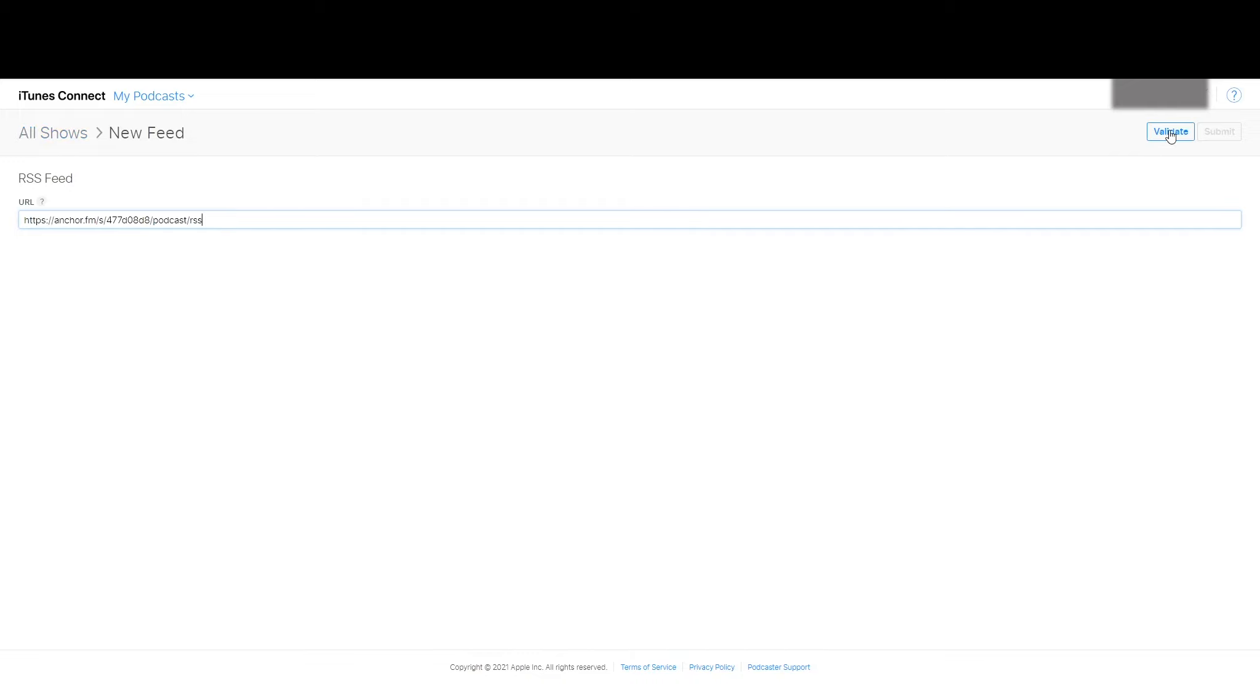
click(1170, 132)
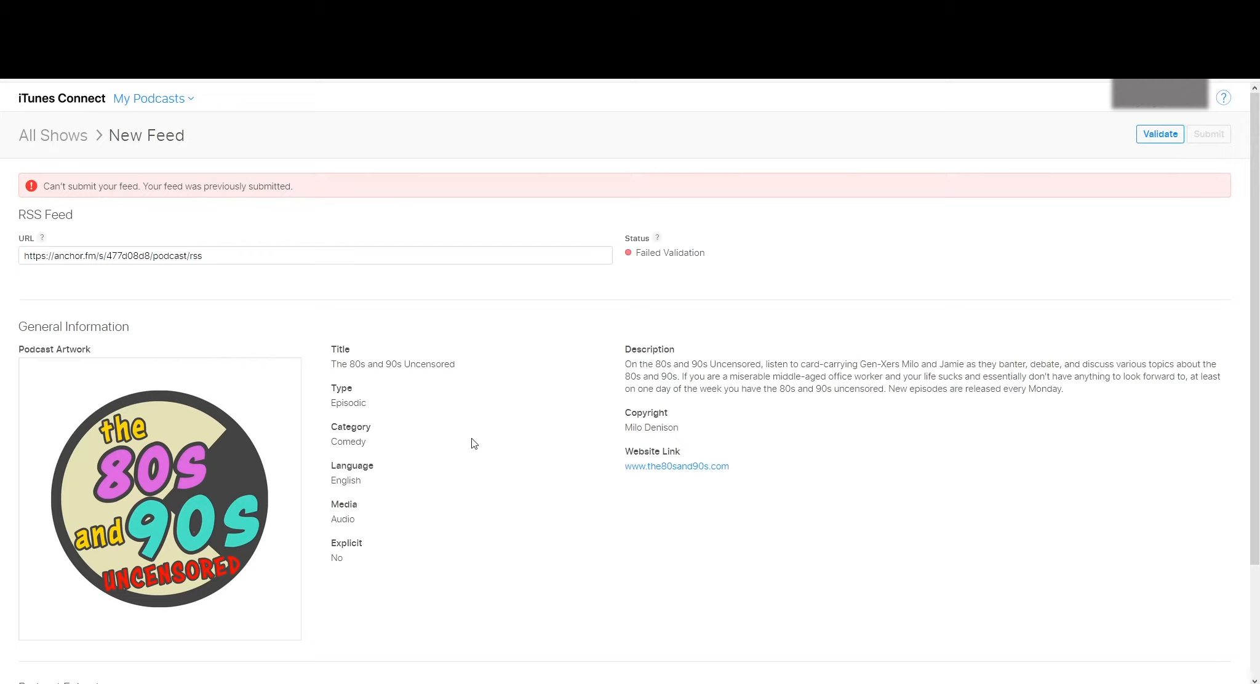
mouse_move(692, 584)
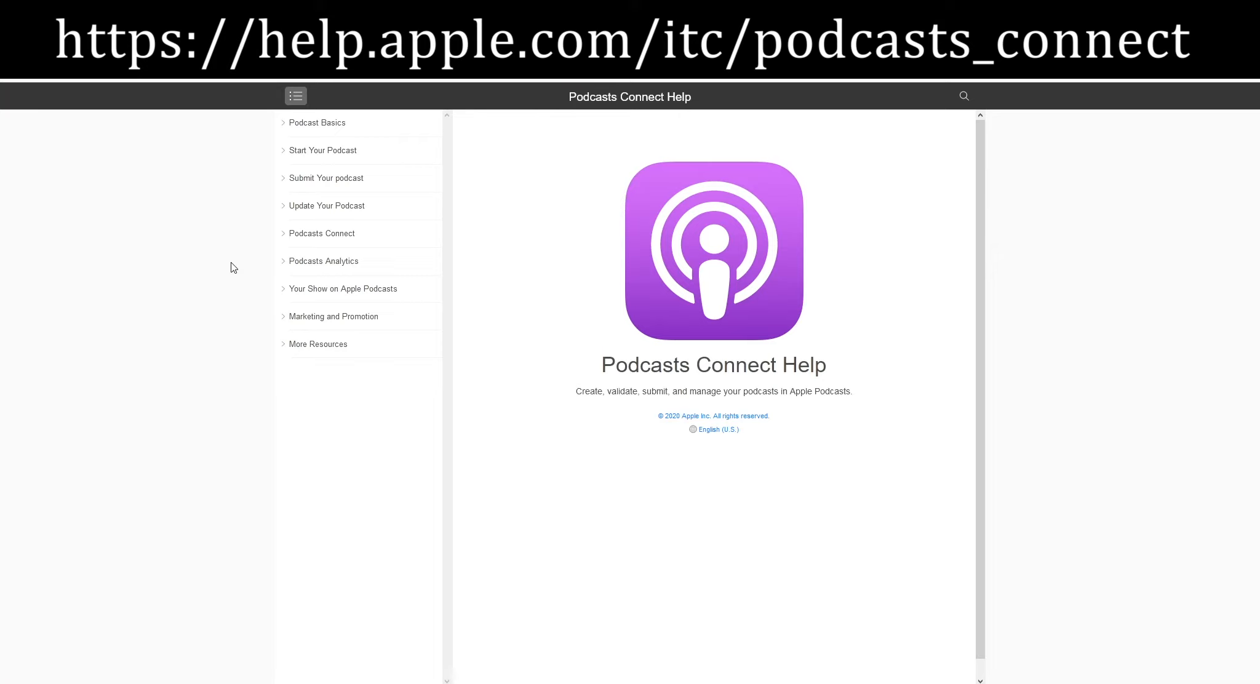
mouse_move(325, 206)
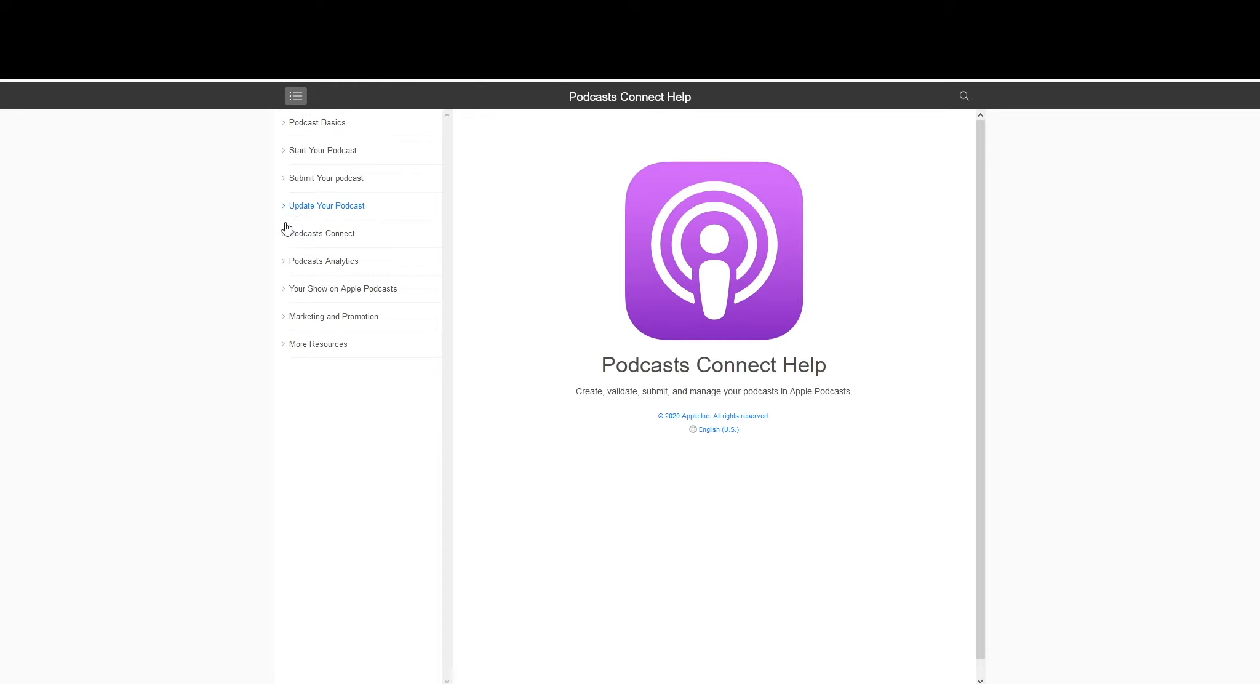
Expand the Podcasts Connect help topic in the sidebar to list its articles
click(321, 232)
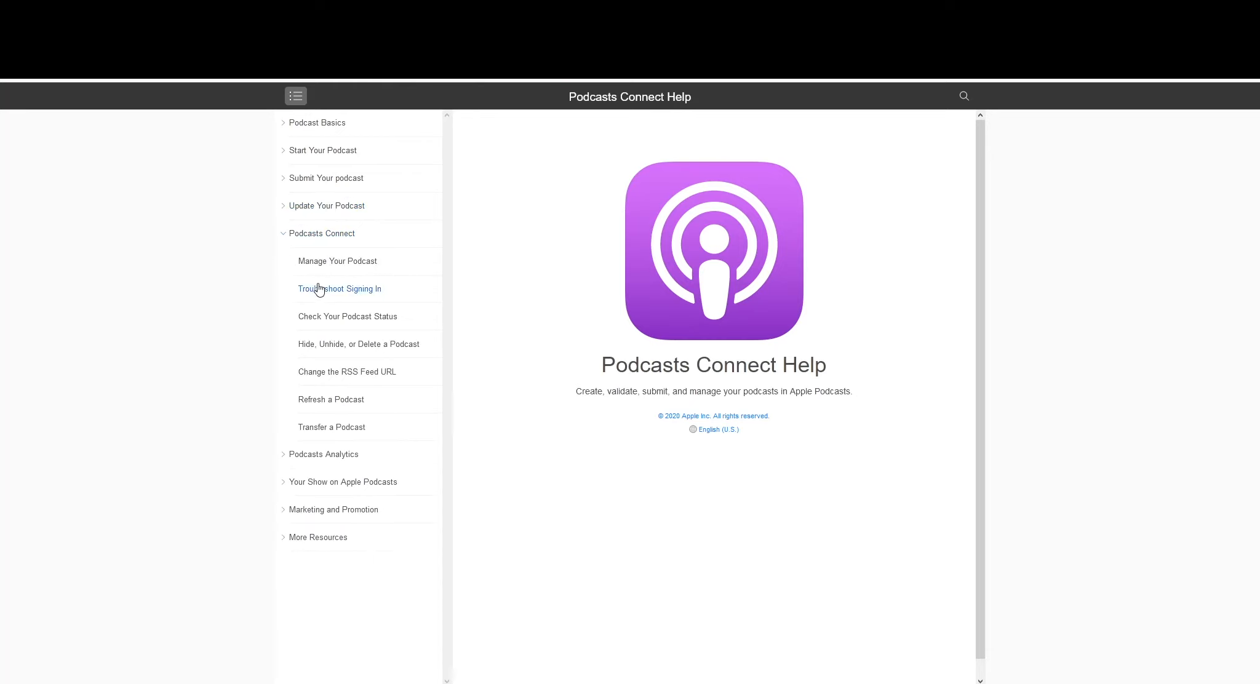
mouse_move(347, 316)
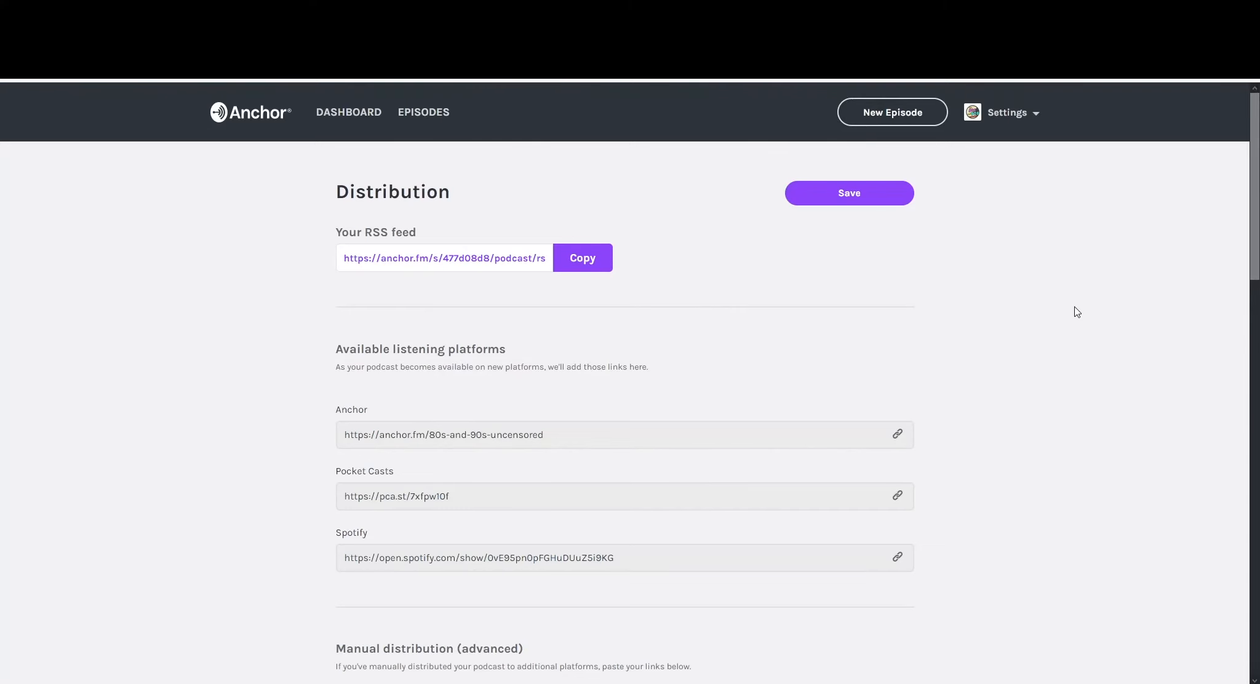
mouse_move(753, 332)
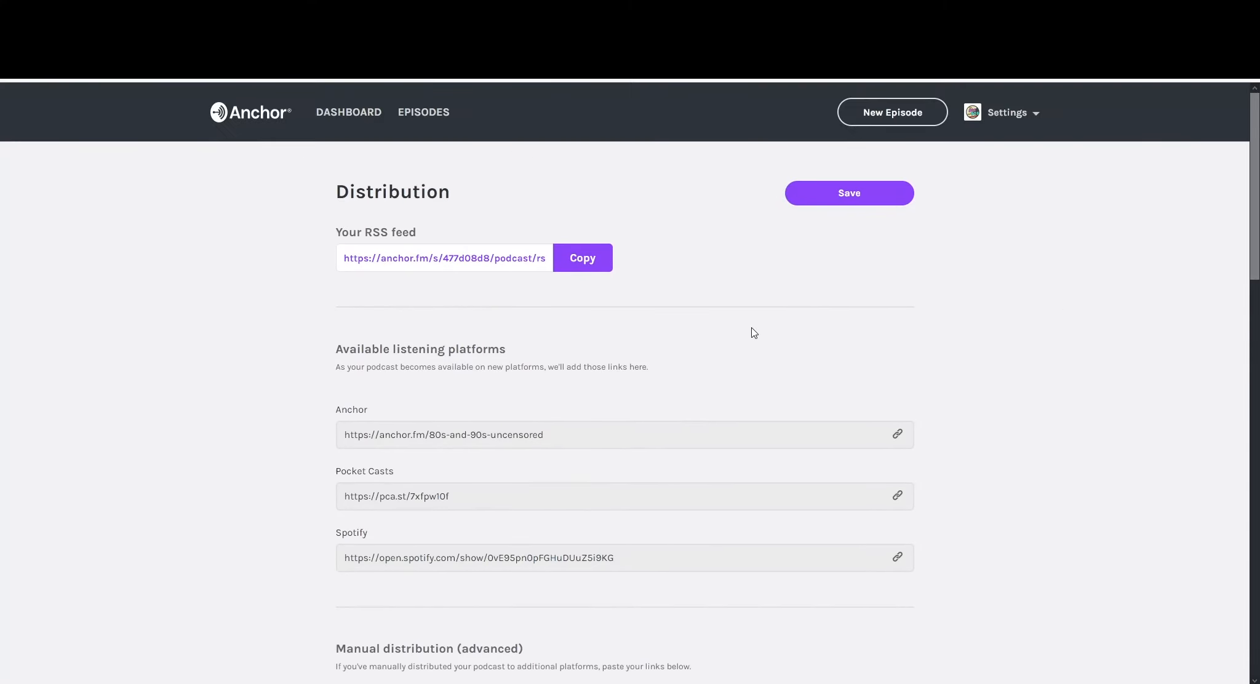
Scroll down to the Manual distribution section with the empty Apple Podcasts link field
scroll(down, 3)
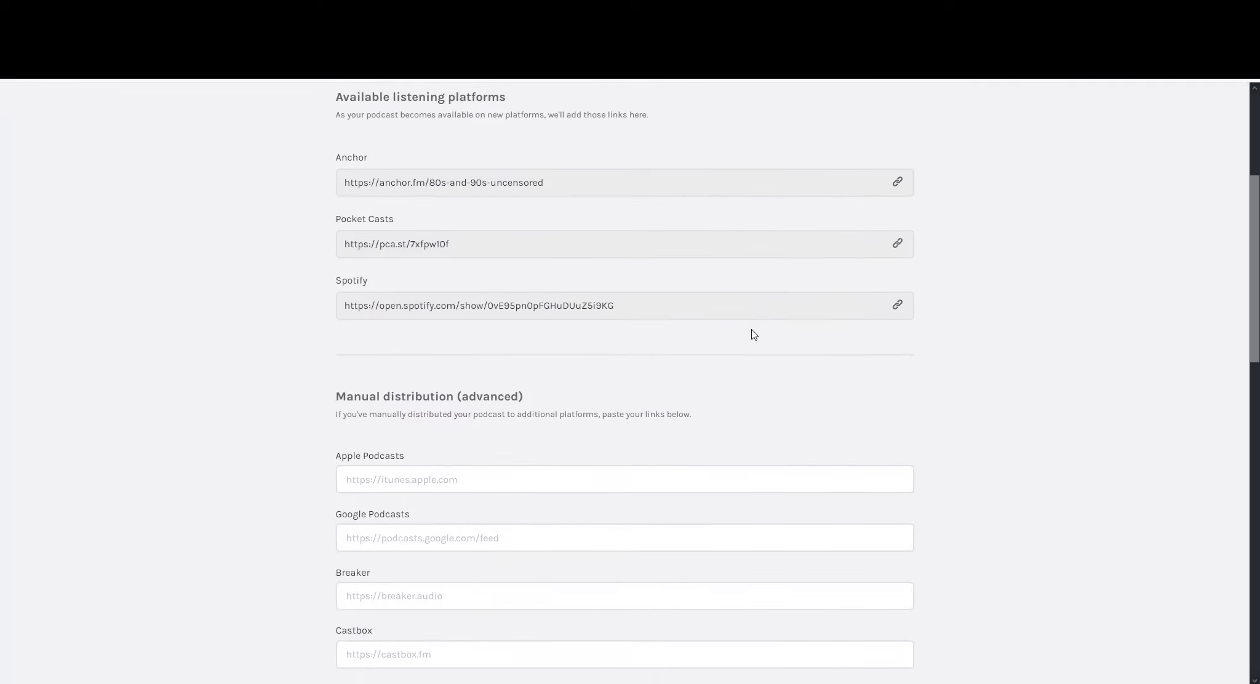
scroll(down, 3)
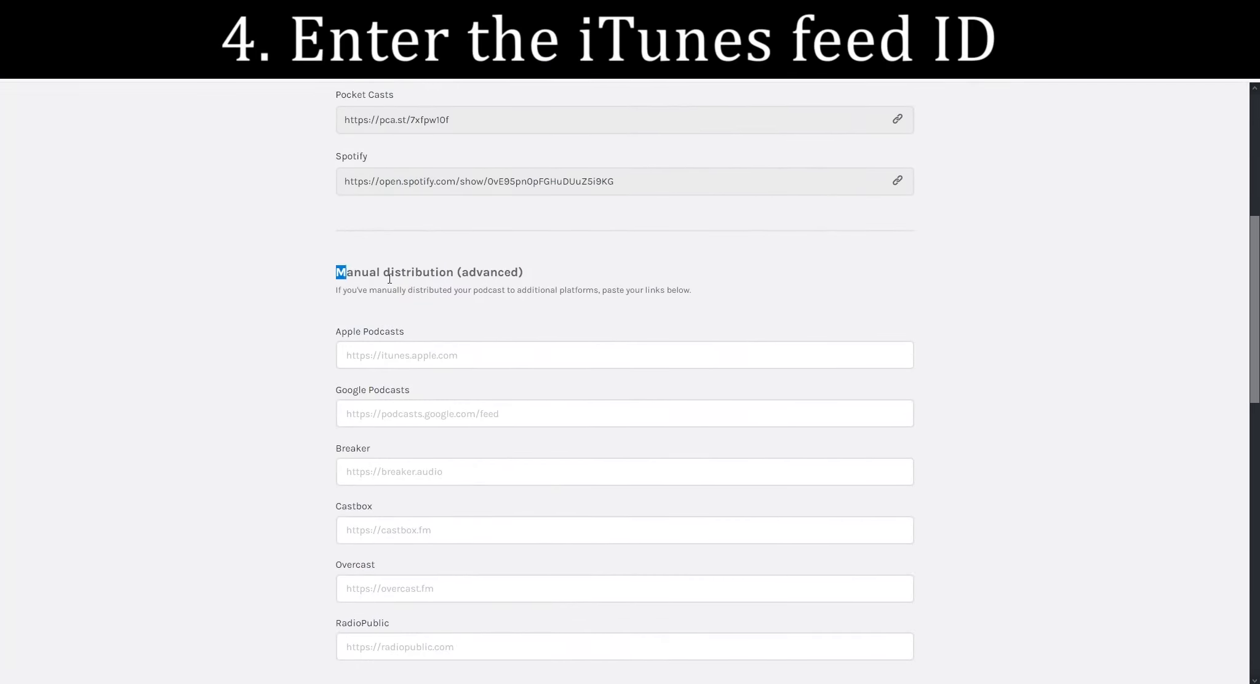